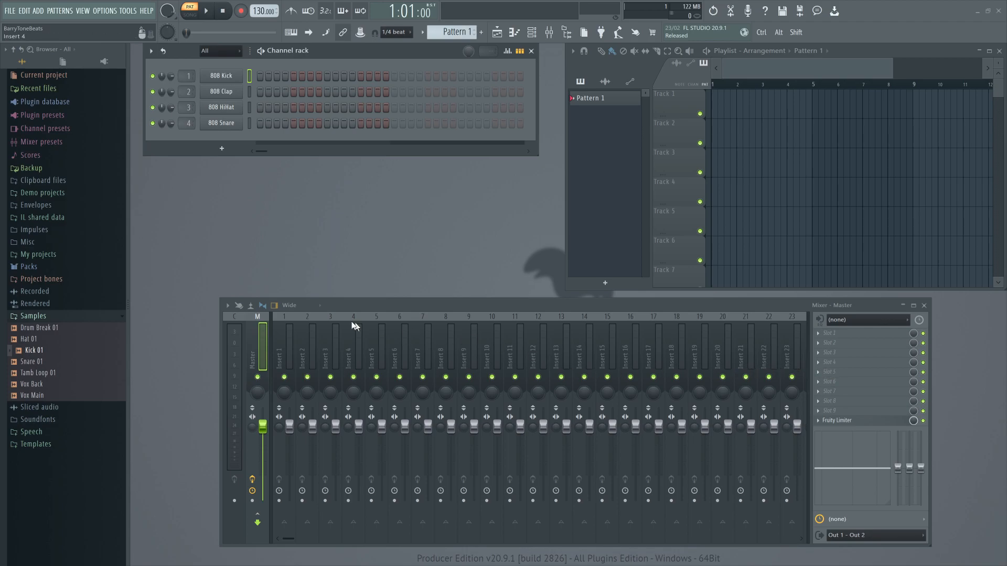
- Open the browser's Samples folder in File Explorer from its context menu
{"action": "right_click", "coordinate": [32, 316]}
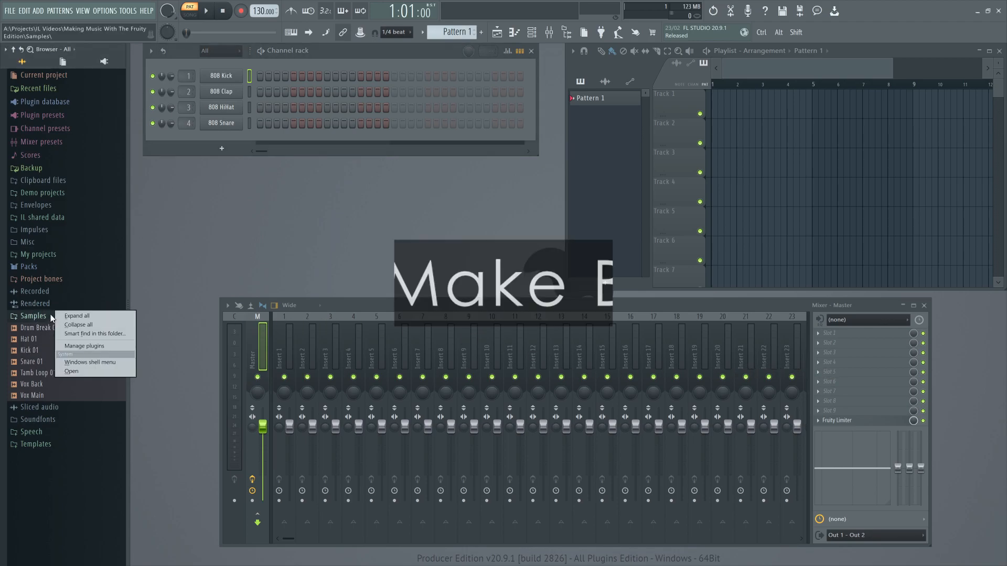
{"action": "left_click", "coordinate": [71, 371]}
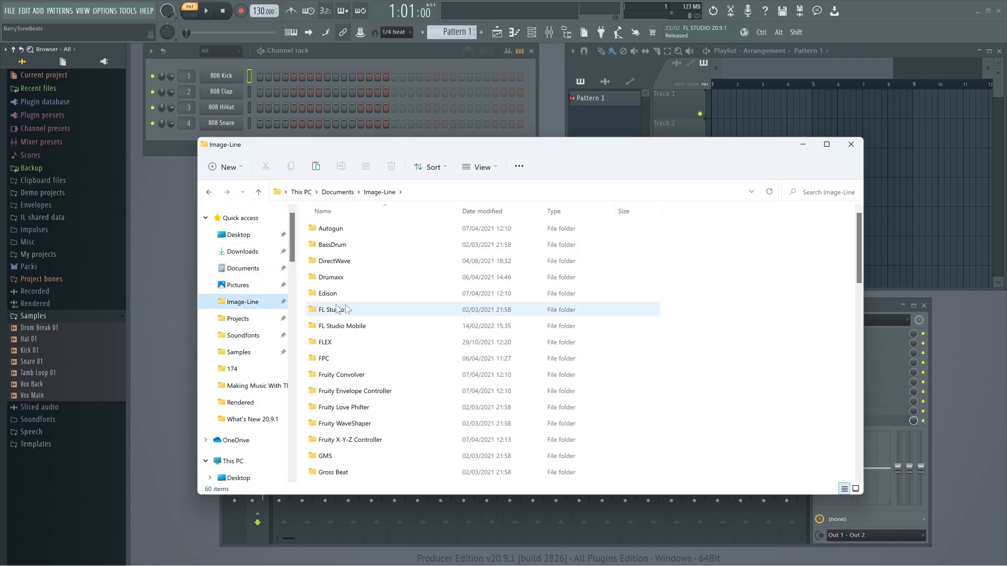
- Back up all FL Studio user data folders to E:\Backups\FL Studio
{"action": "double_click", "coordinate": [333, 309]}
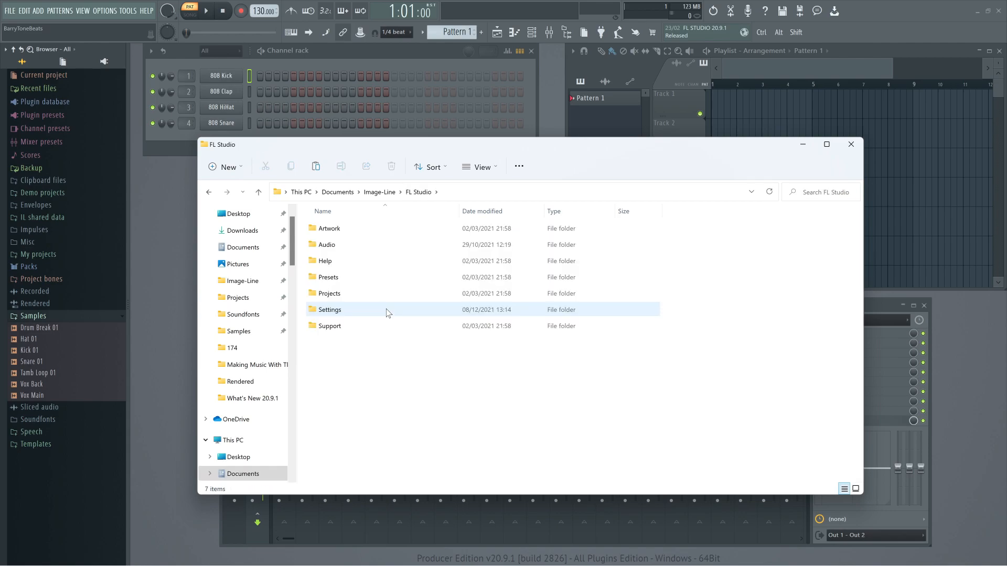
{"action": "key", "text": "ctrl+a"}
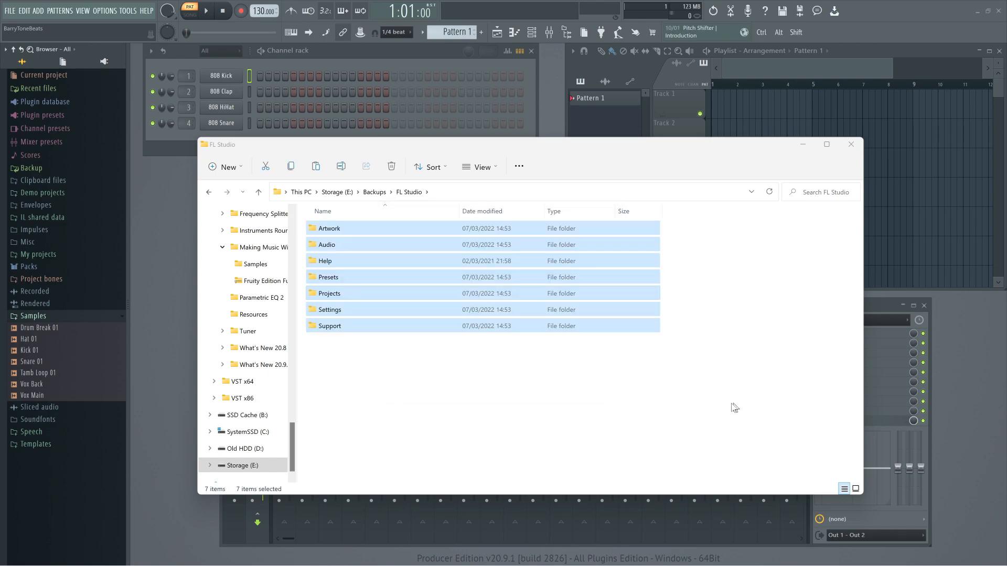
{"action": "left_click", "coordinate": [724, 408]}
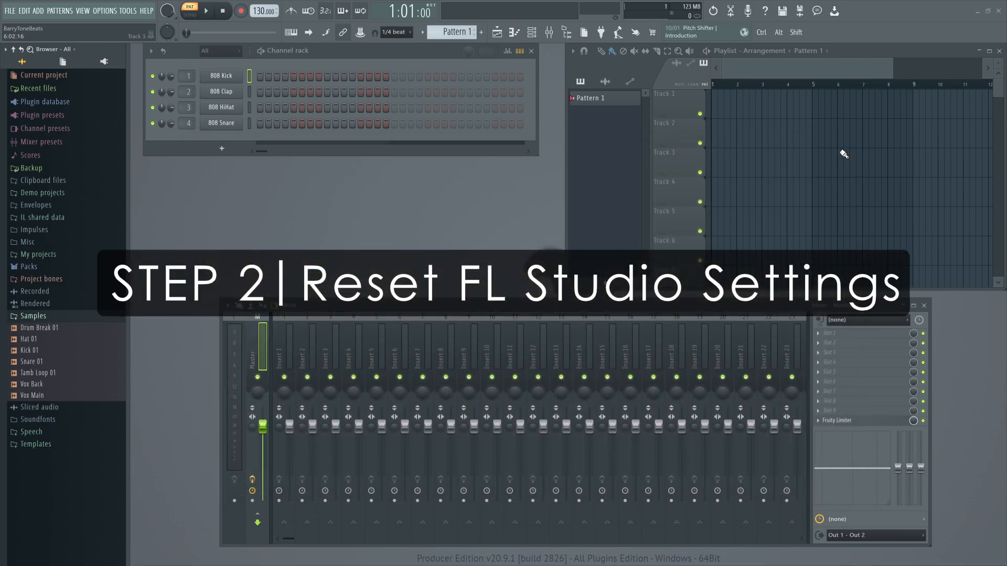
- Reset FL Studio settings through Help > Diagnostics and confirm
{"action": "left_click", "coordinate": [147, 11]}
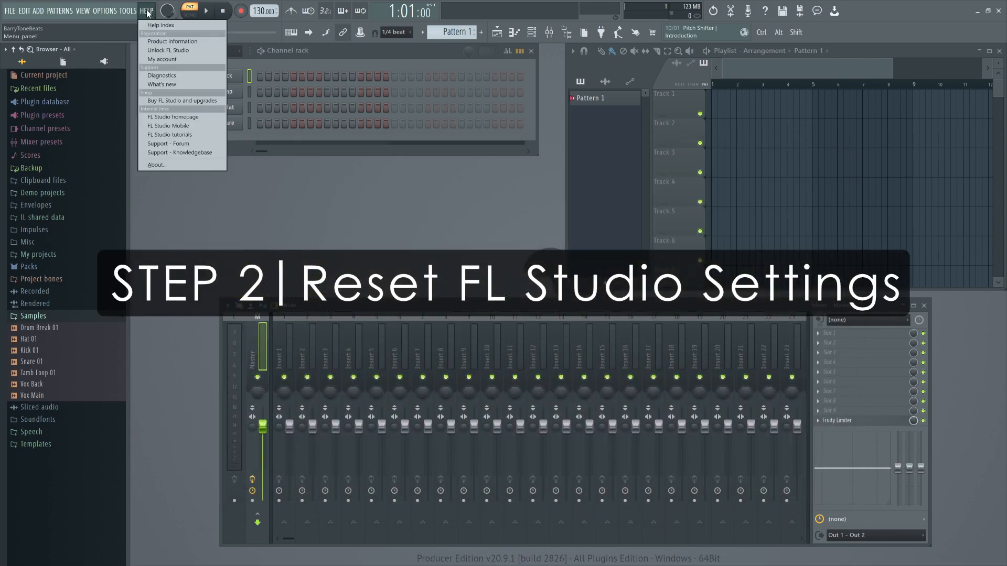
{"action": "left_click", "coordinate": [162, 75]}
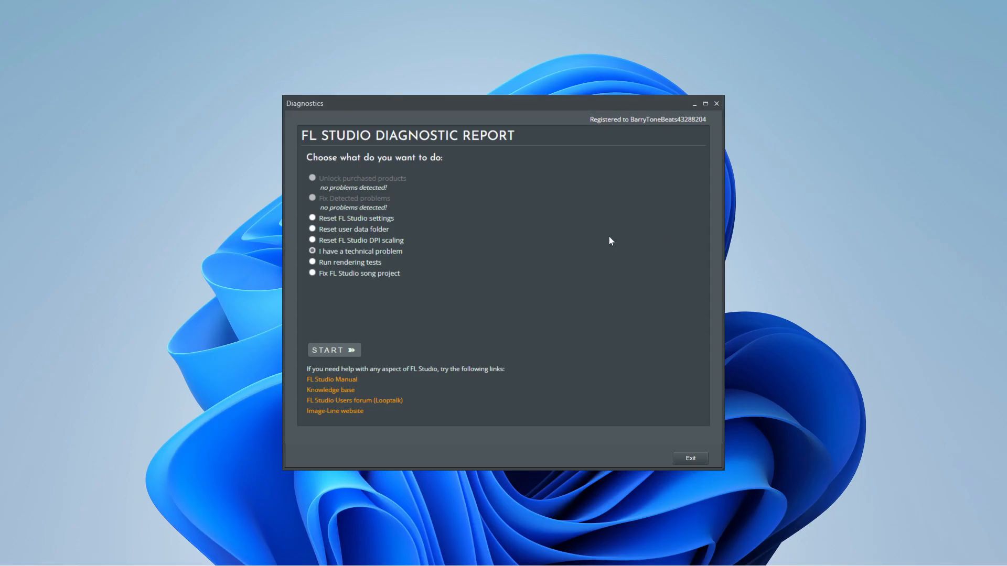
{"action": "left_click", "coordinate": [329, 349]}
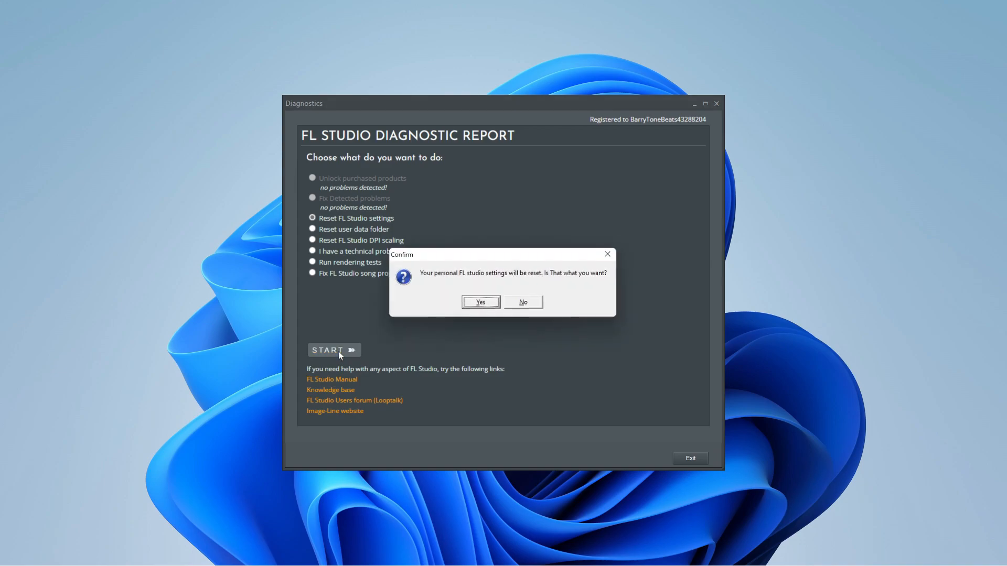
{"action": "left_click", "coordinate": [480, 302]}
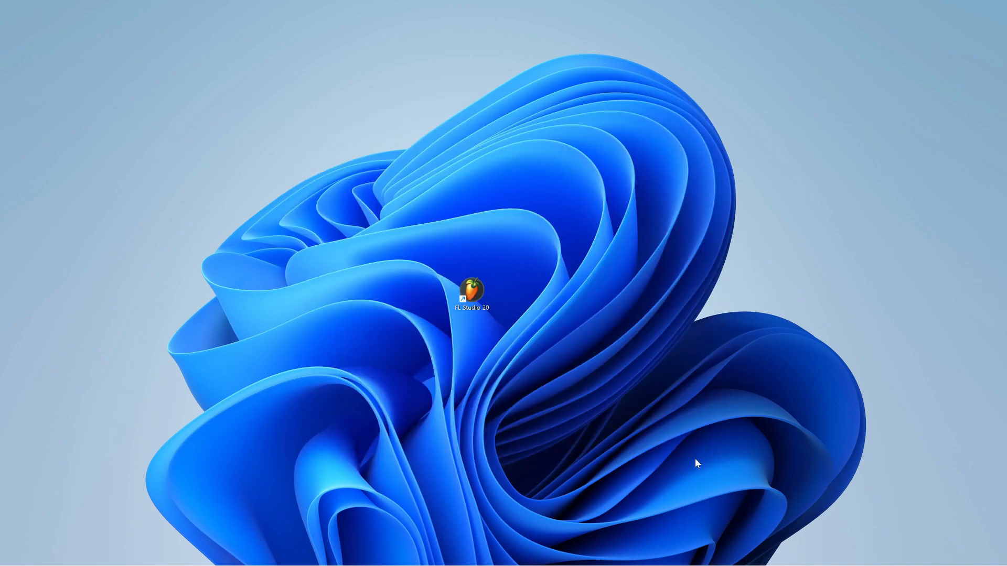
- Restart the computer from the Start menu's Power options
{"action": "left_click", "coordinate": [17, 553]}
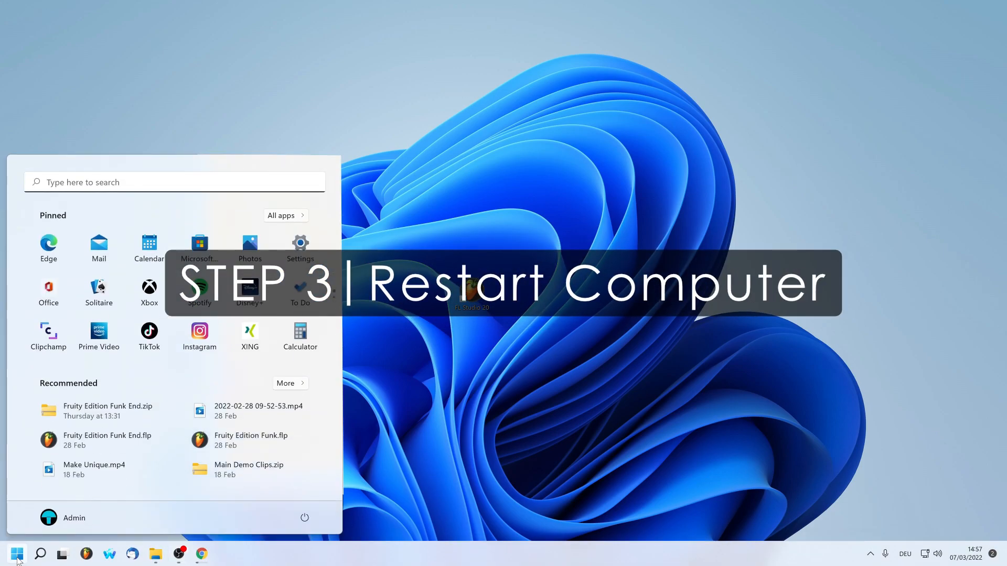
{"action": "left_click", "coordinate": [304, 517]}
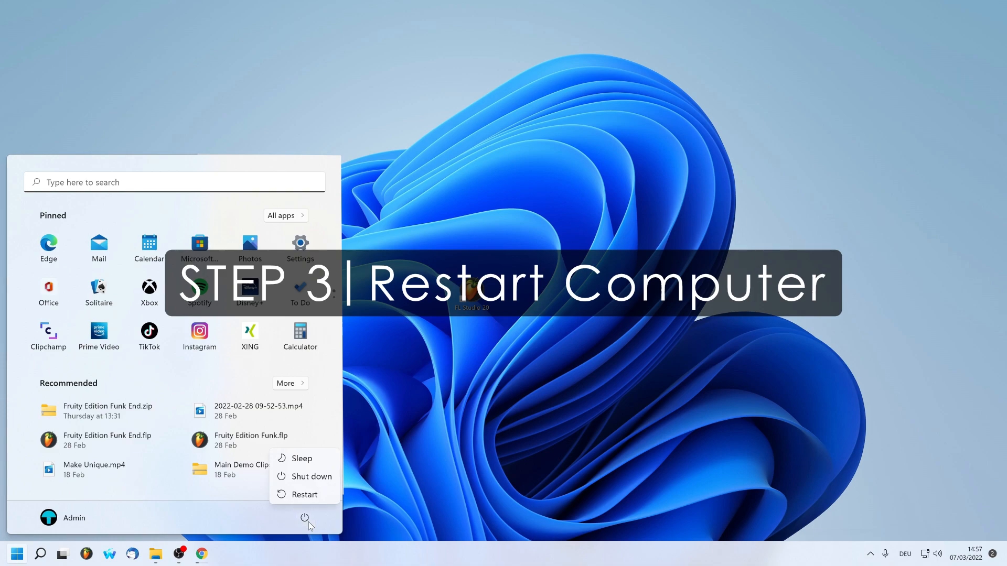
{"action": "right_click", "coordinate": [462, 294]}
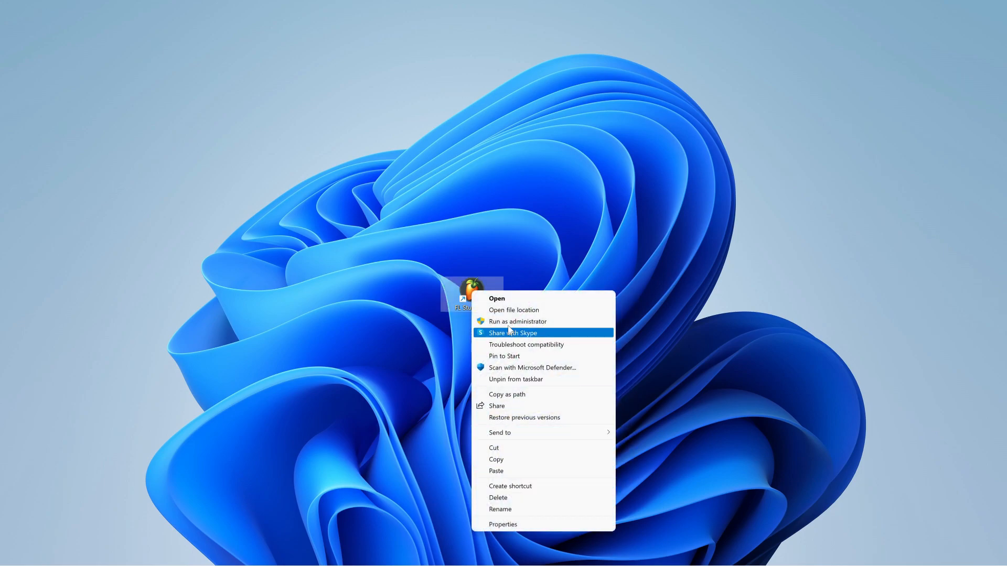
- Permanently delete the FL Studio 20 and Shared folders under Image-Line
{"action": "left_click", "coordinate": [514, 309]}
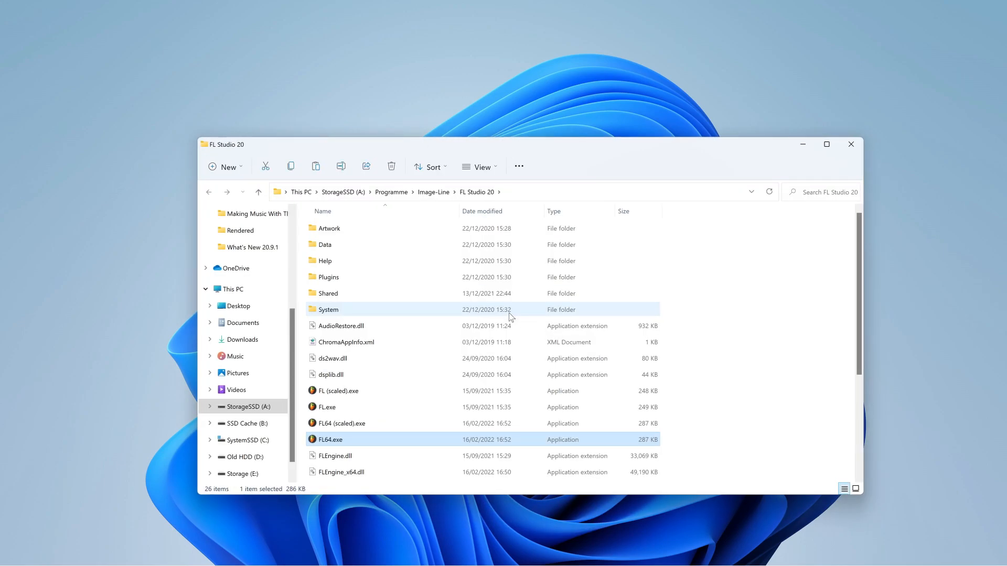
{"action": "left_click", "coordinate": [433, 191]}
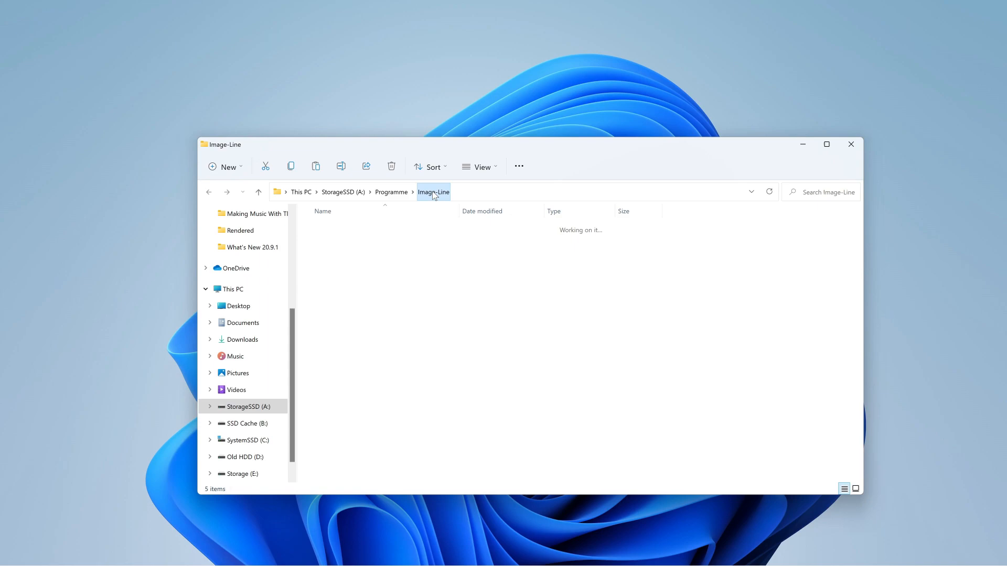
{"action": "left_click", "coordinate": [390, 167]}
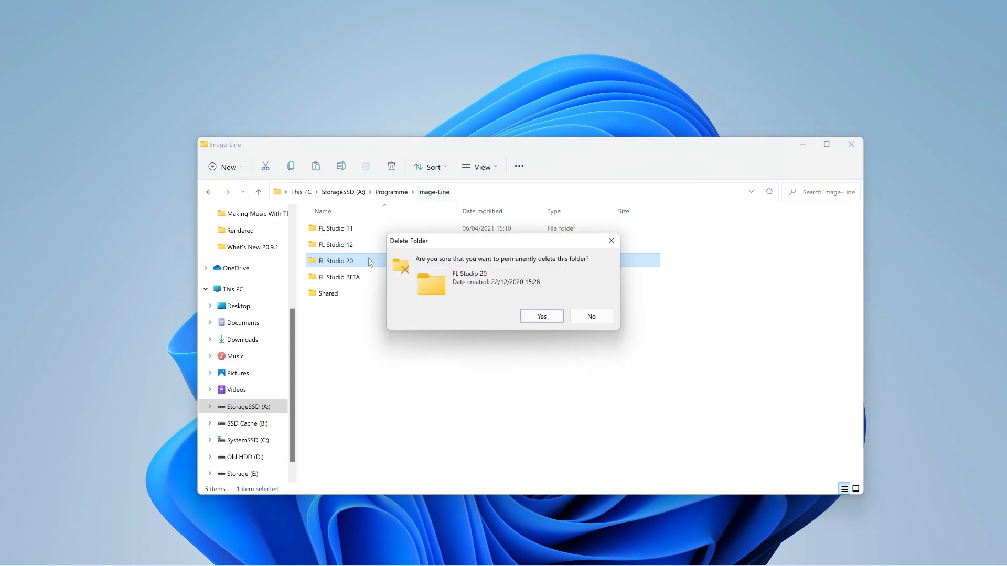
{"action": "left_click", "coordinate": [540, 316]}
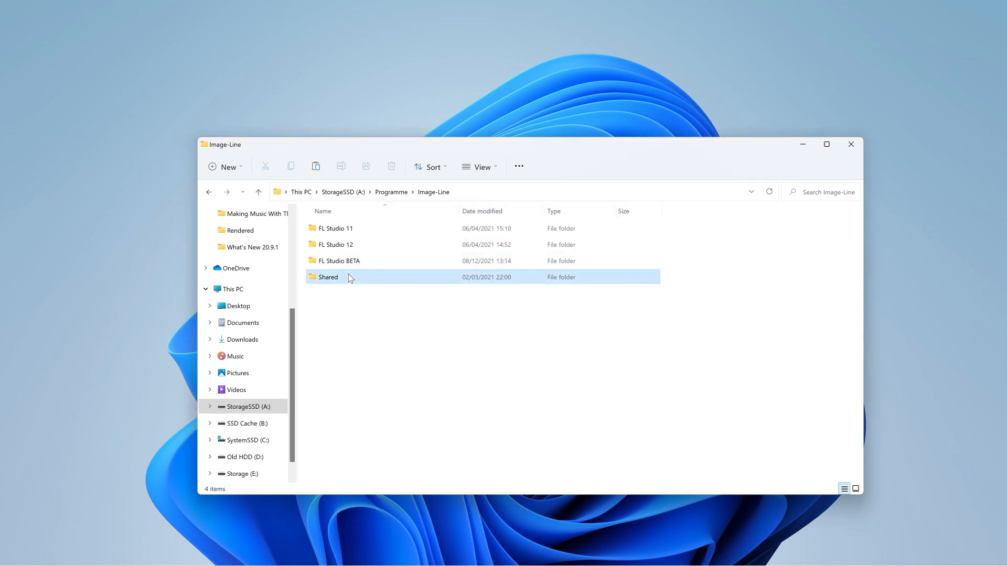
{"action": "left_click", "coordinate": [391, 166]}
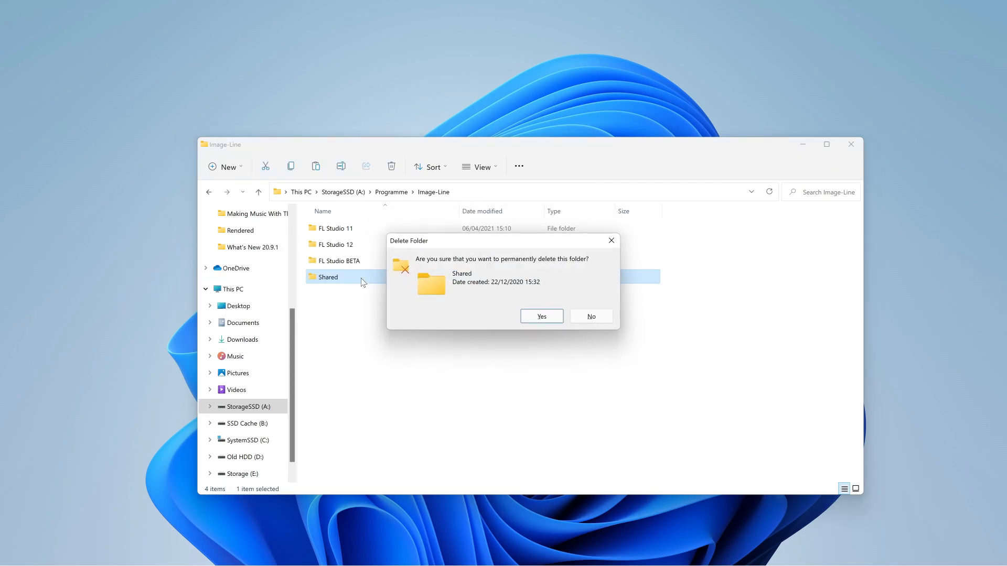
{"action": "left_click", "coordinate": [540, 316]}
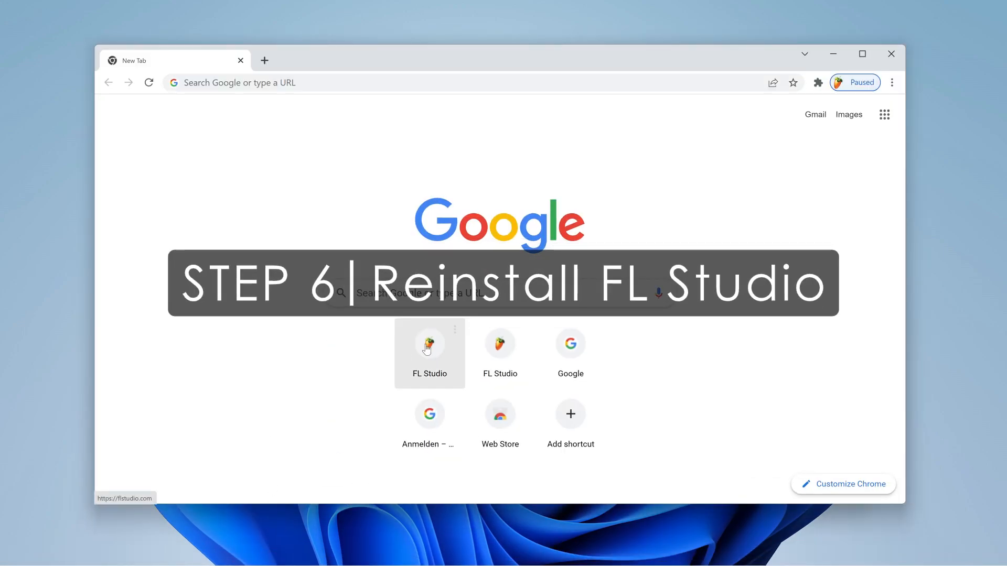
- Get the FL Studio installer from the Image-Line download page and close Chrome
{"action": "left_click", "coordinate": [429, 342]}
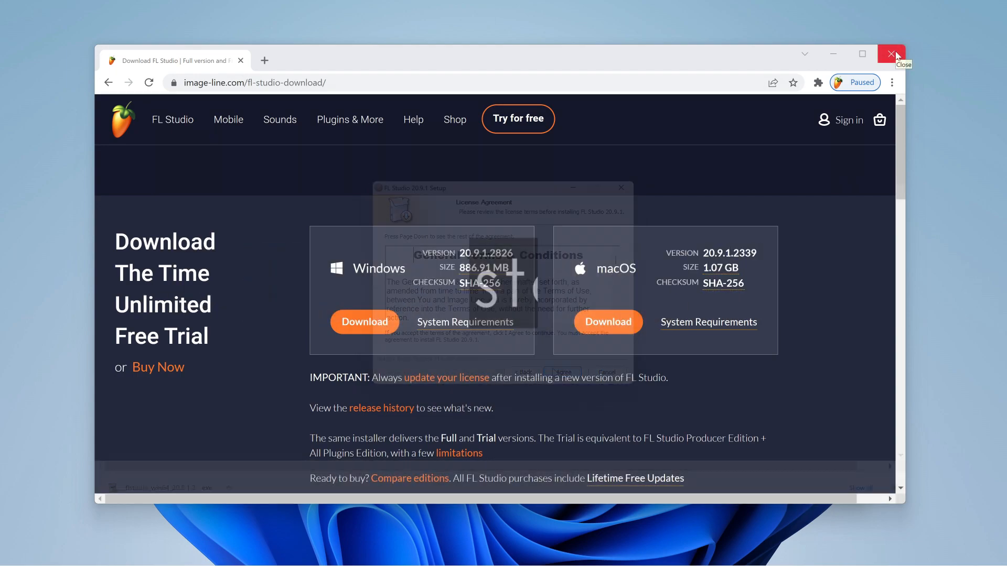
{"action": "left_click", "coordinate": [891, 54]}
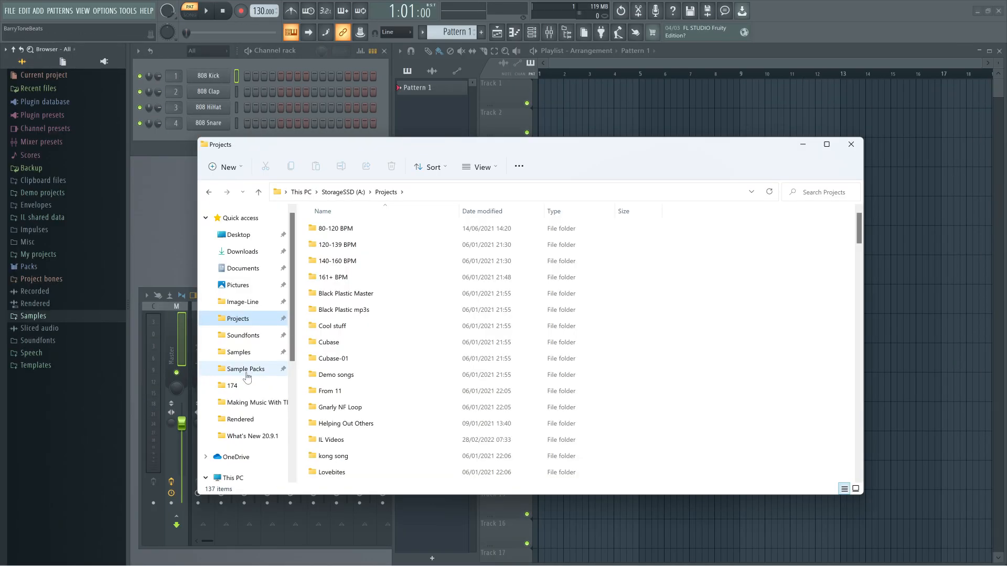
{"action": "mouse_move", "coordinate": [94, 379]}
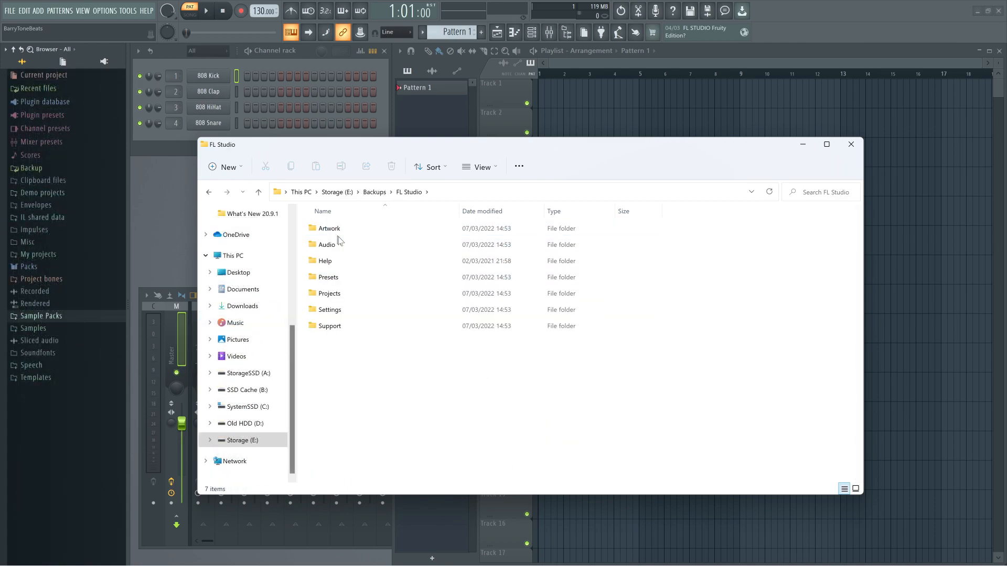
- Paste the backed-up folders into Documents > Image-Line > FL Studio
{"action": "left_click", "coordinate": [243, 302]}
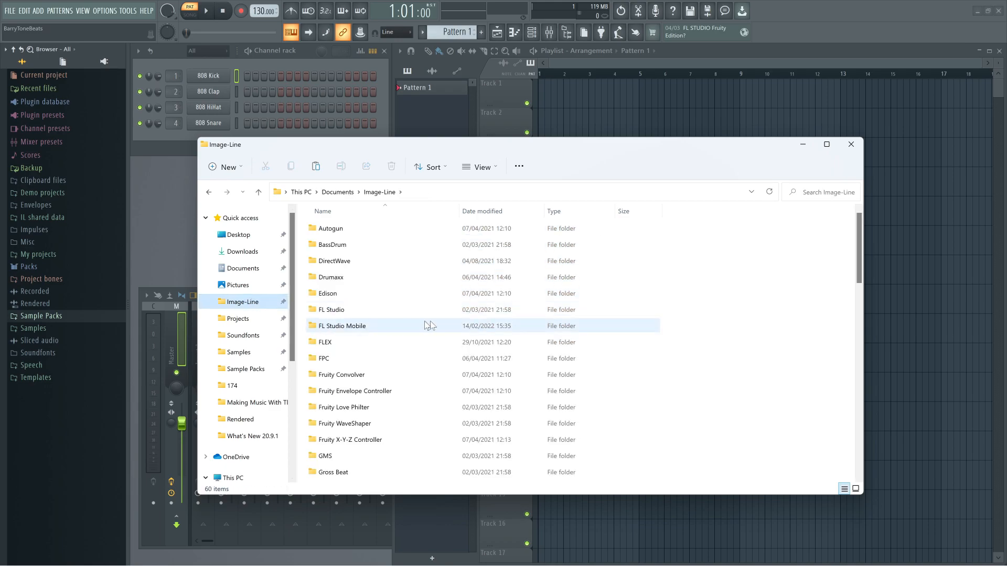
{"action": "double_click", "coordinate": [331, 309]}
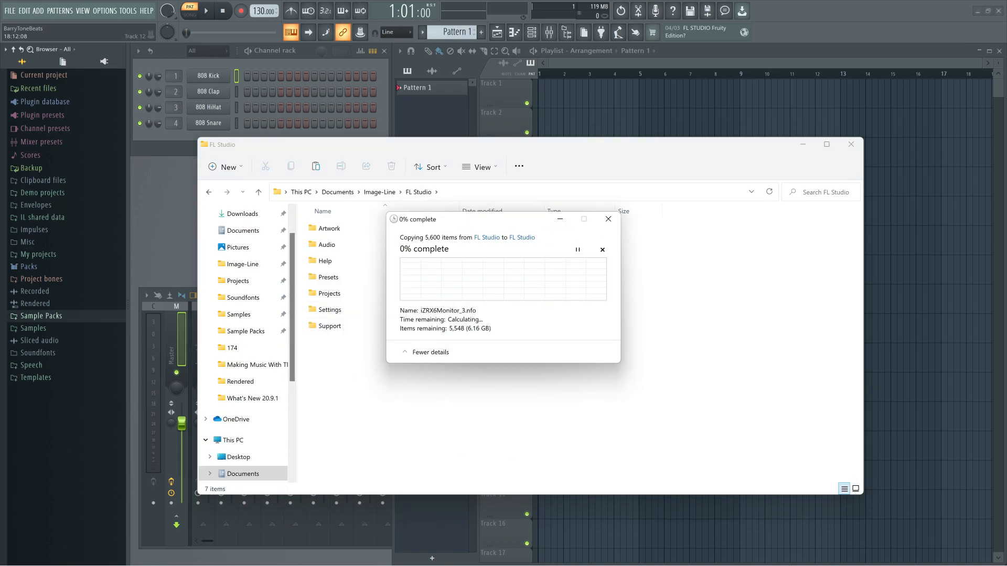